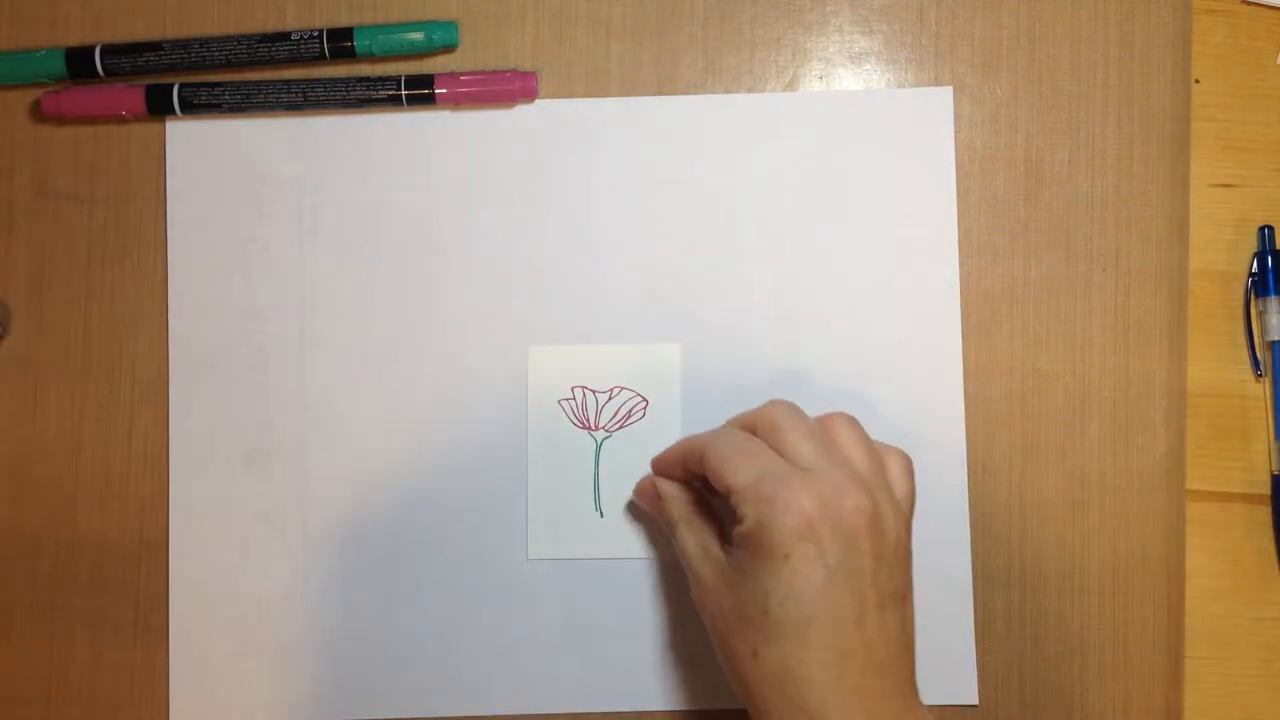
Drag the pink-and-green stamped poppy card to the upper-left of the white paper
{"action": "left_click_drag", "start_coordinate": [590, 460], "coordinate": [525, 300]}
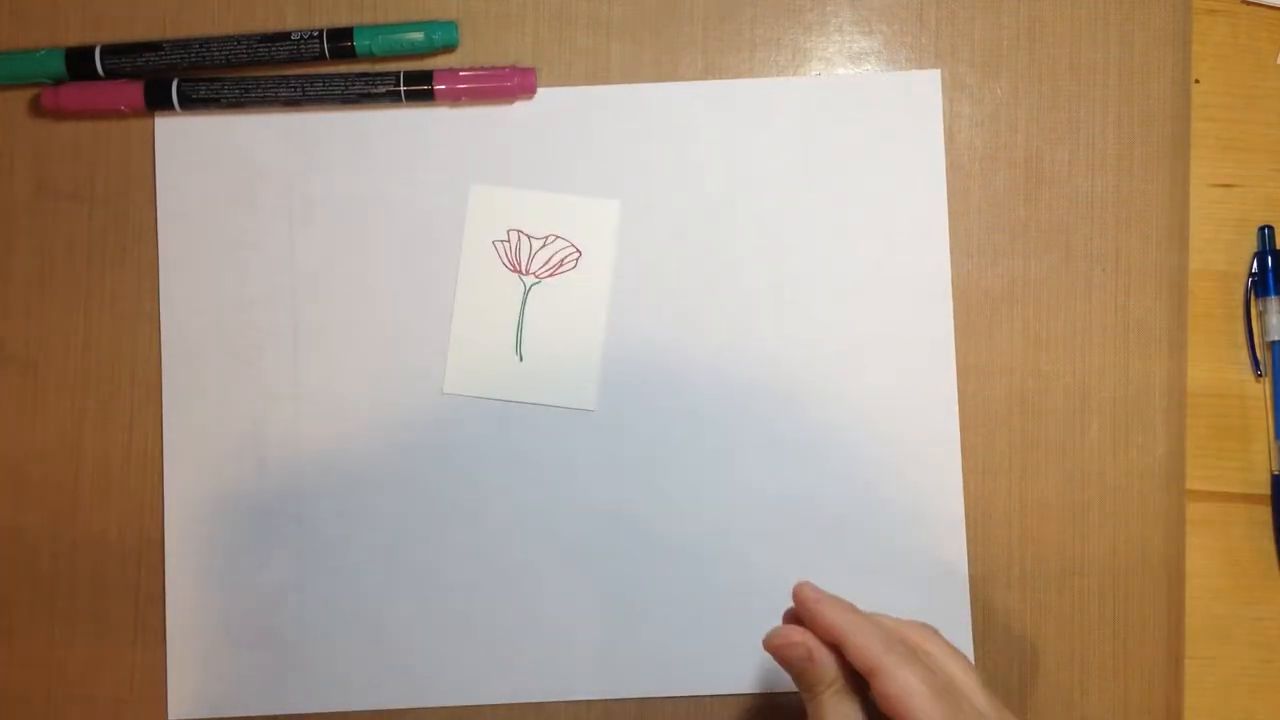